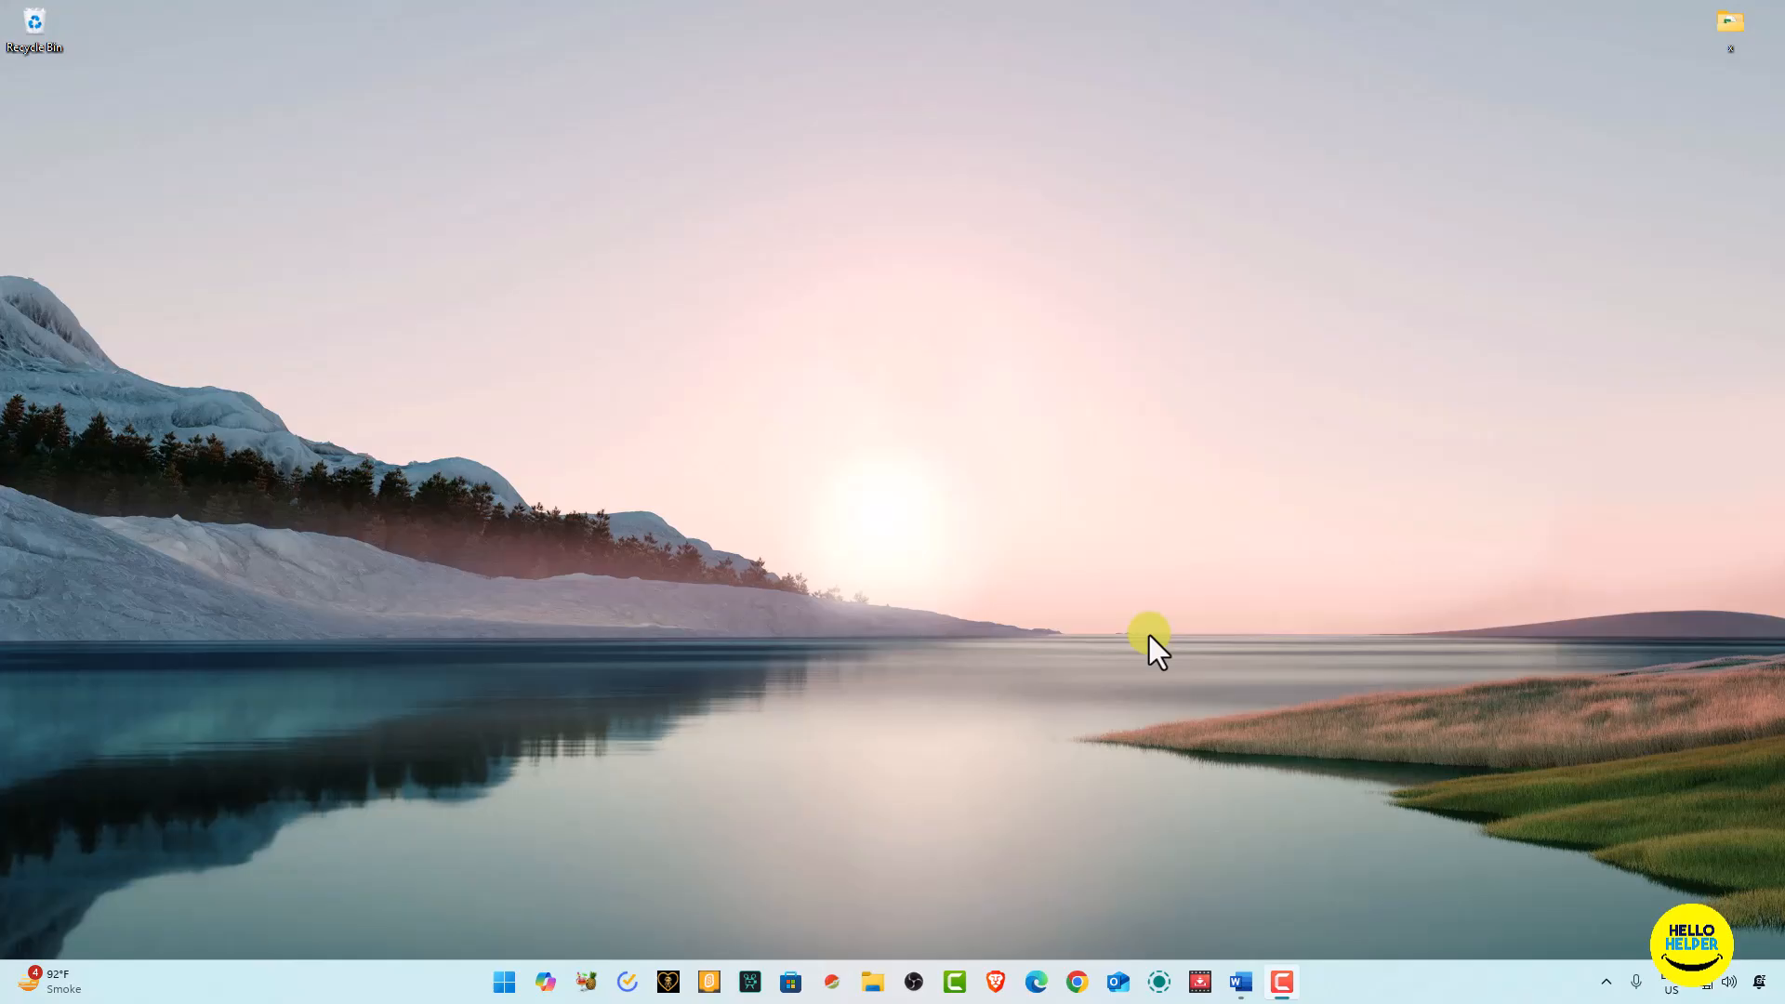
pyautogui.moveTo(1076, 740)
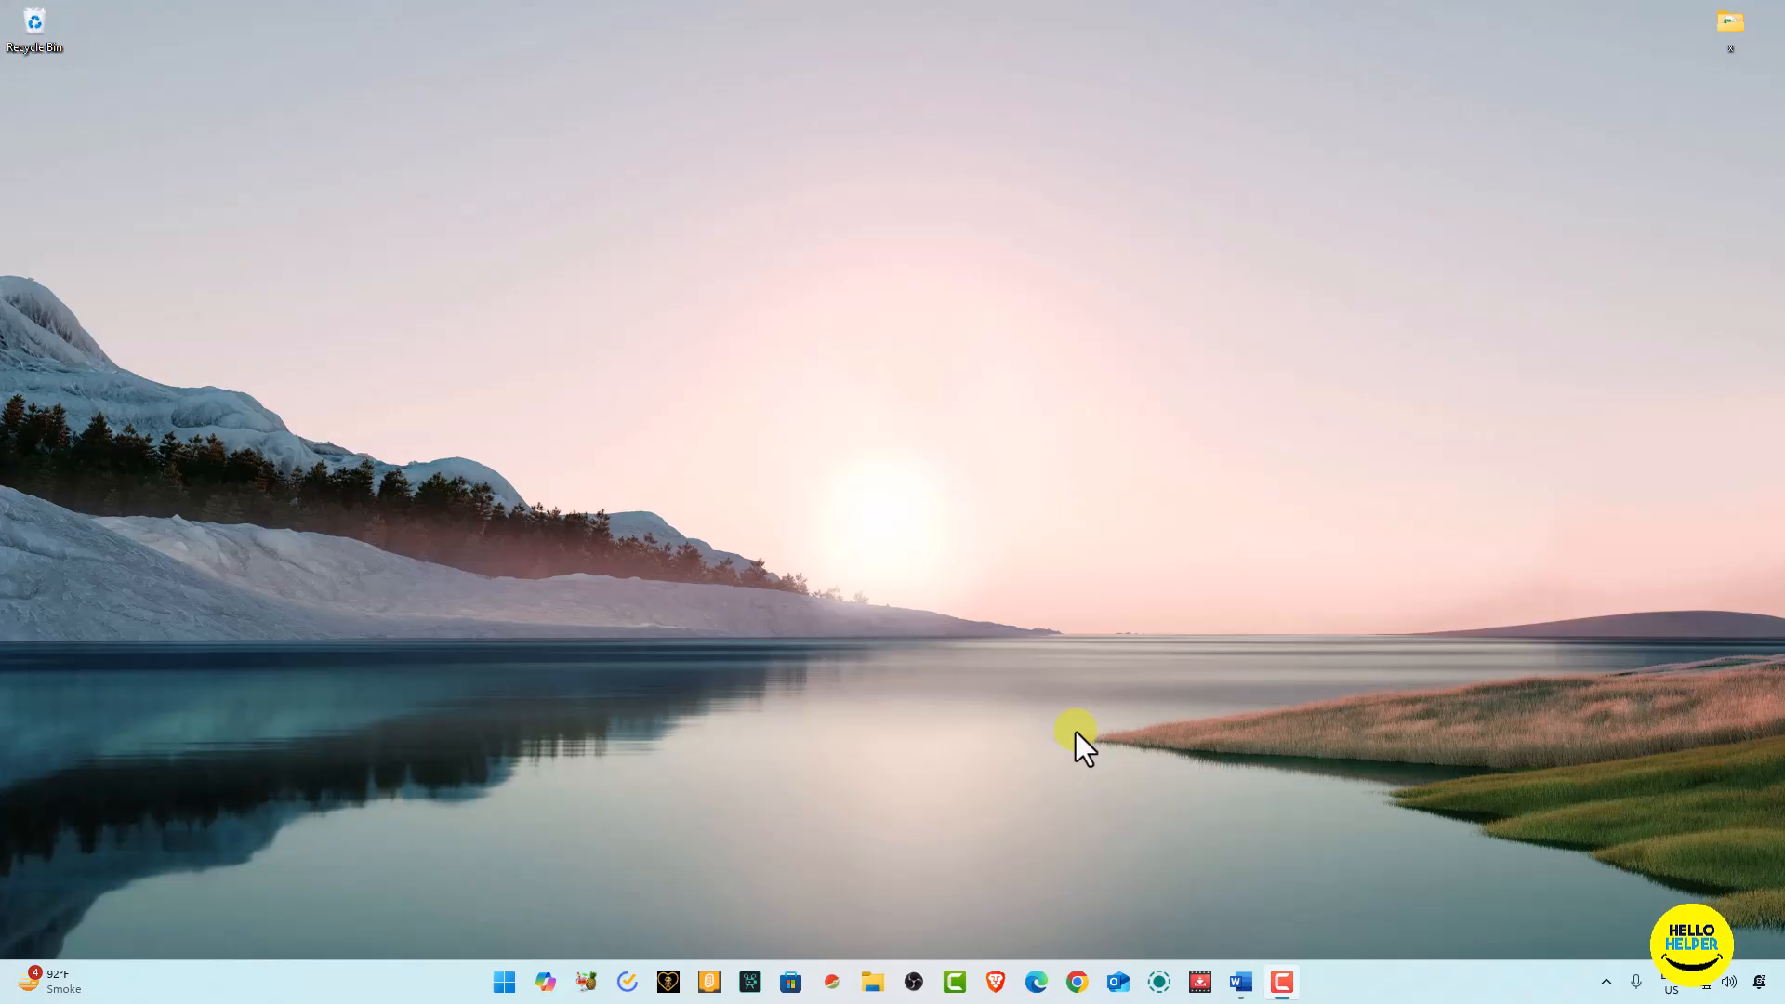
# Search the Start menu for "control Panel" so Control Panel appears as best match.
pyautogui.click(504, 982)
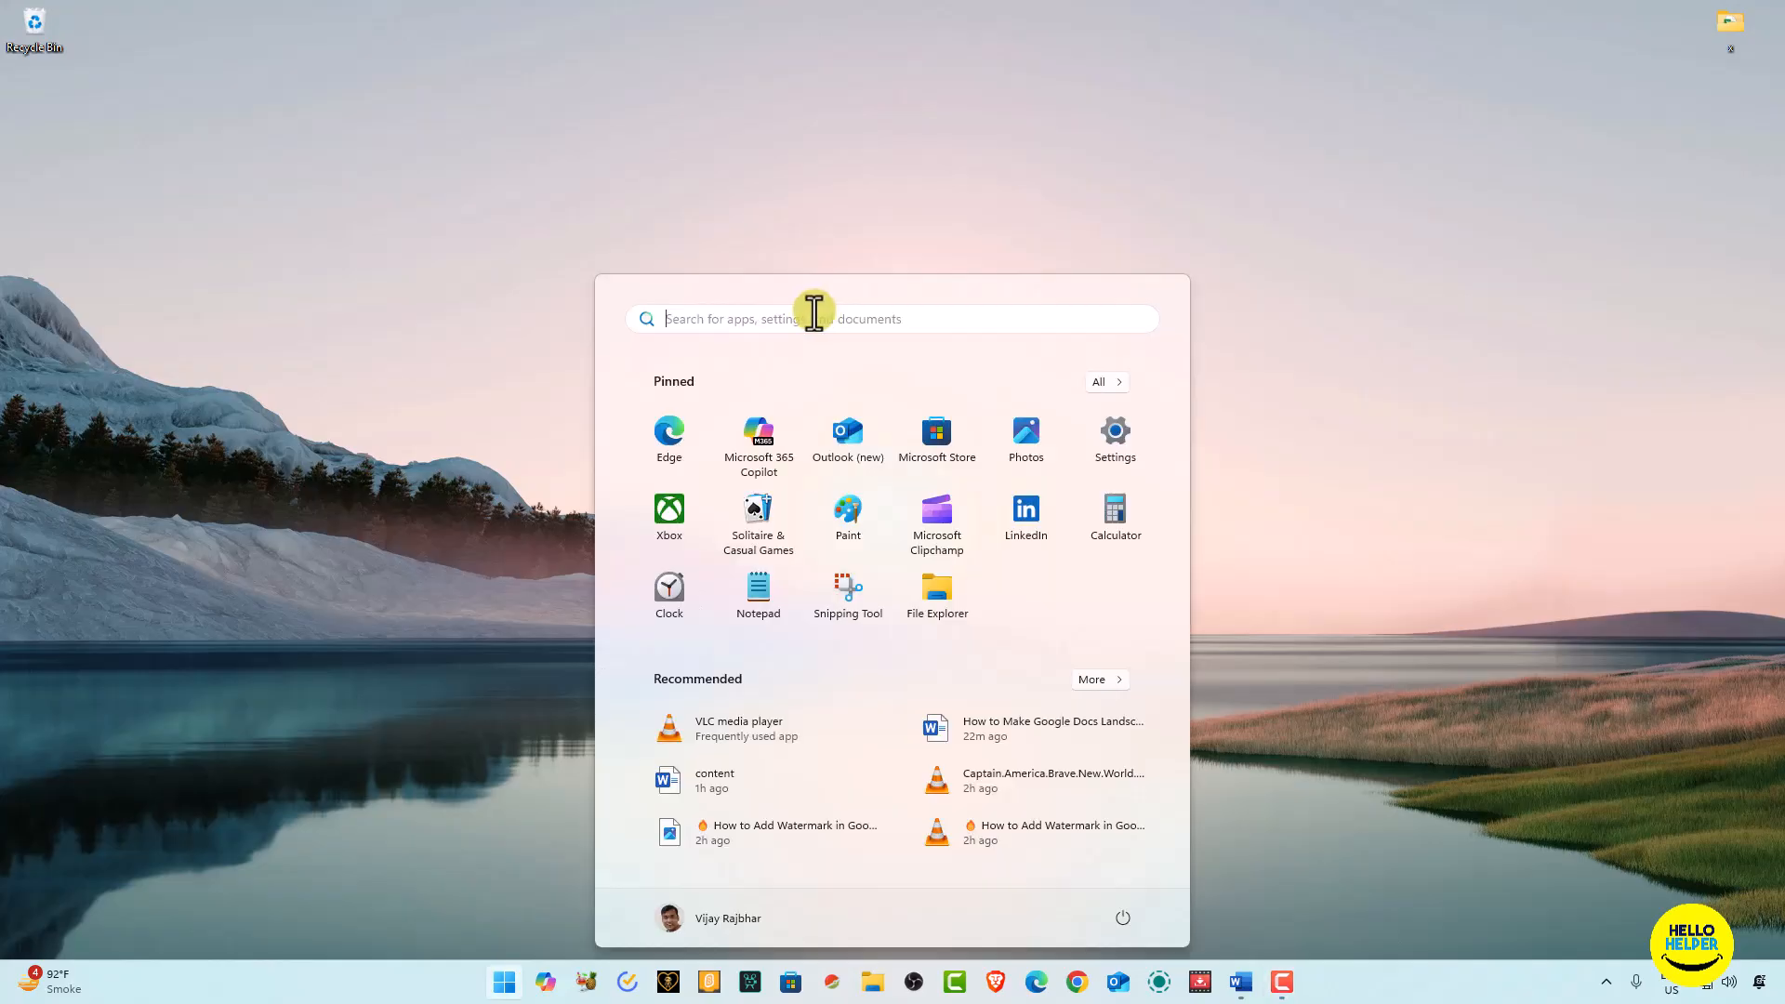
pyautogui.moveTo(790, 329)
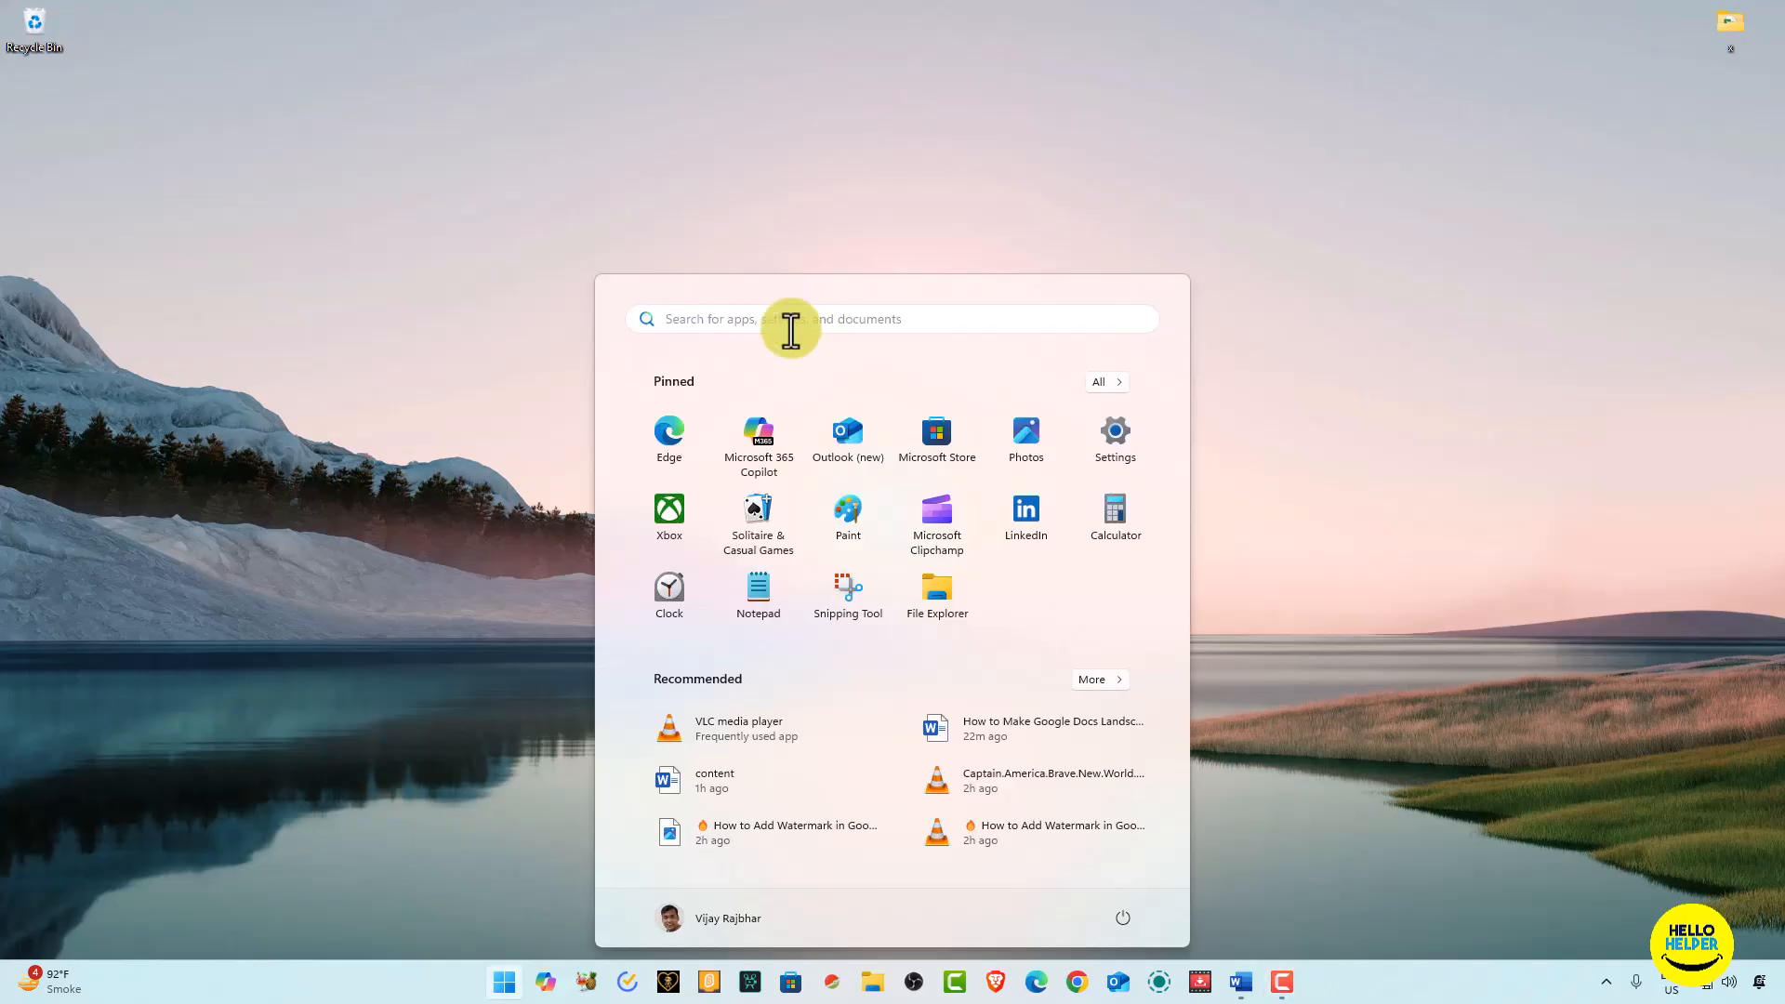
pyautogui.write('camtasia Recorder 2024')
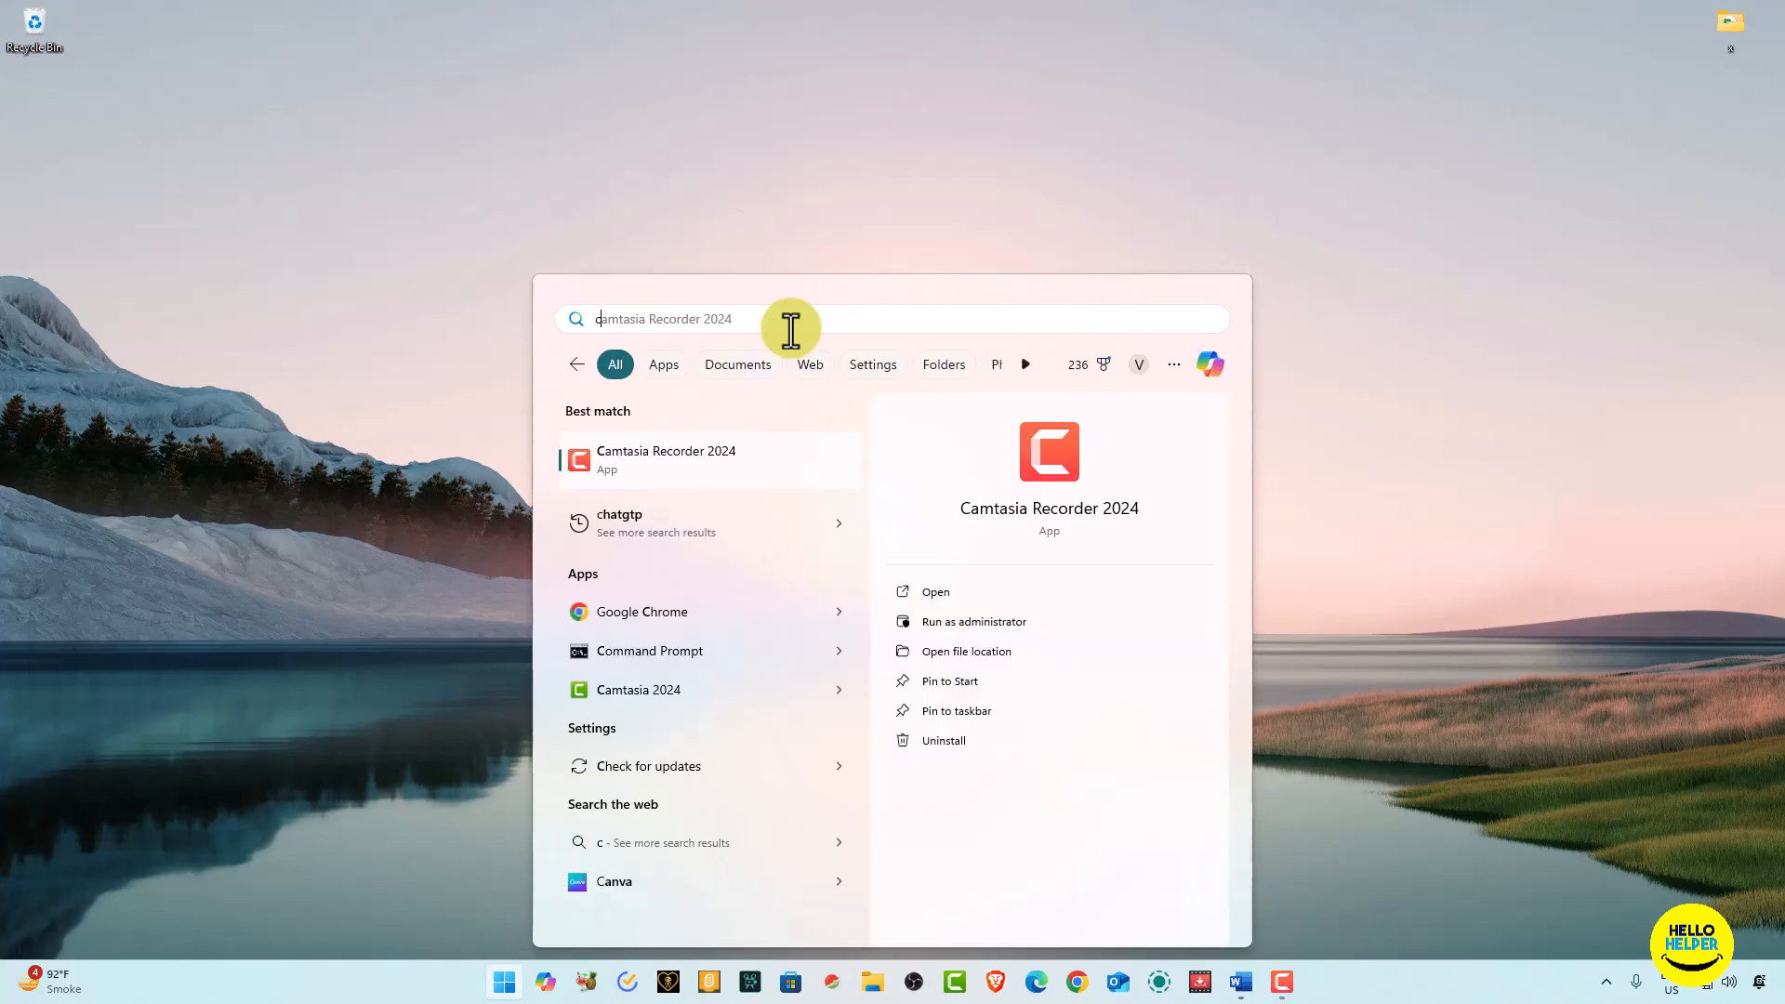
pyautogui.write('contri')
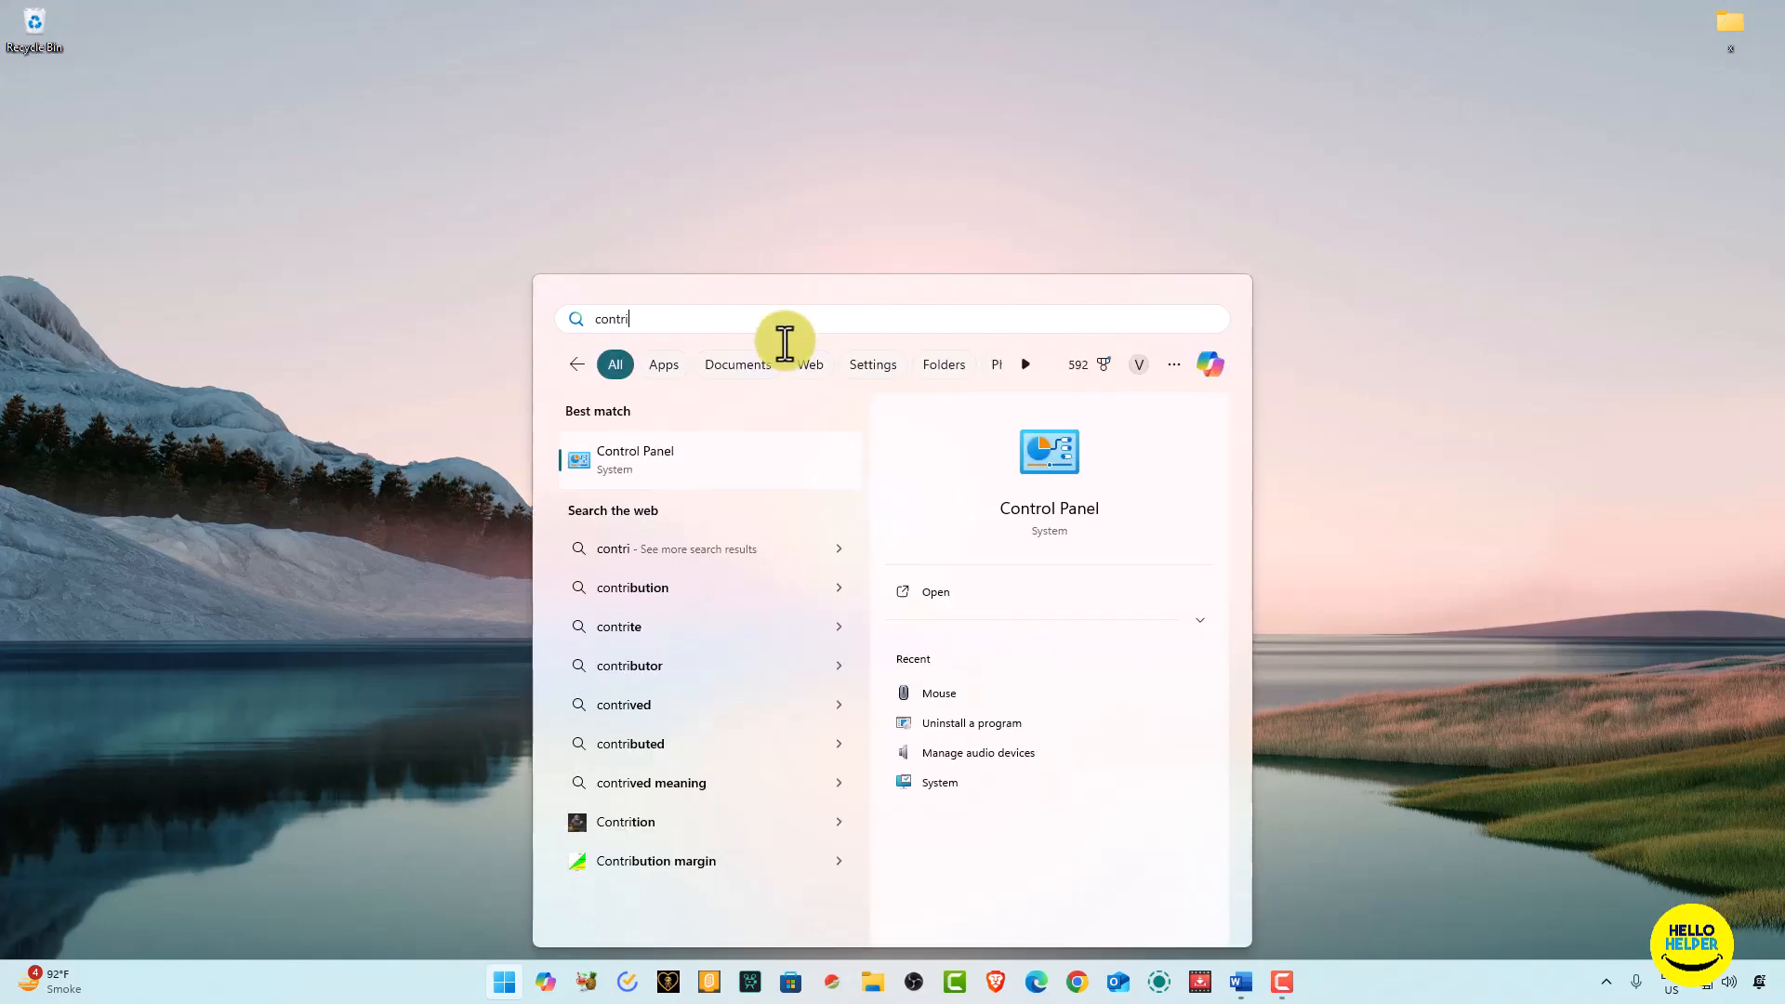
pyautogui.write('control Panel')
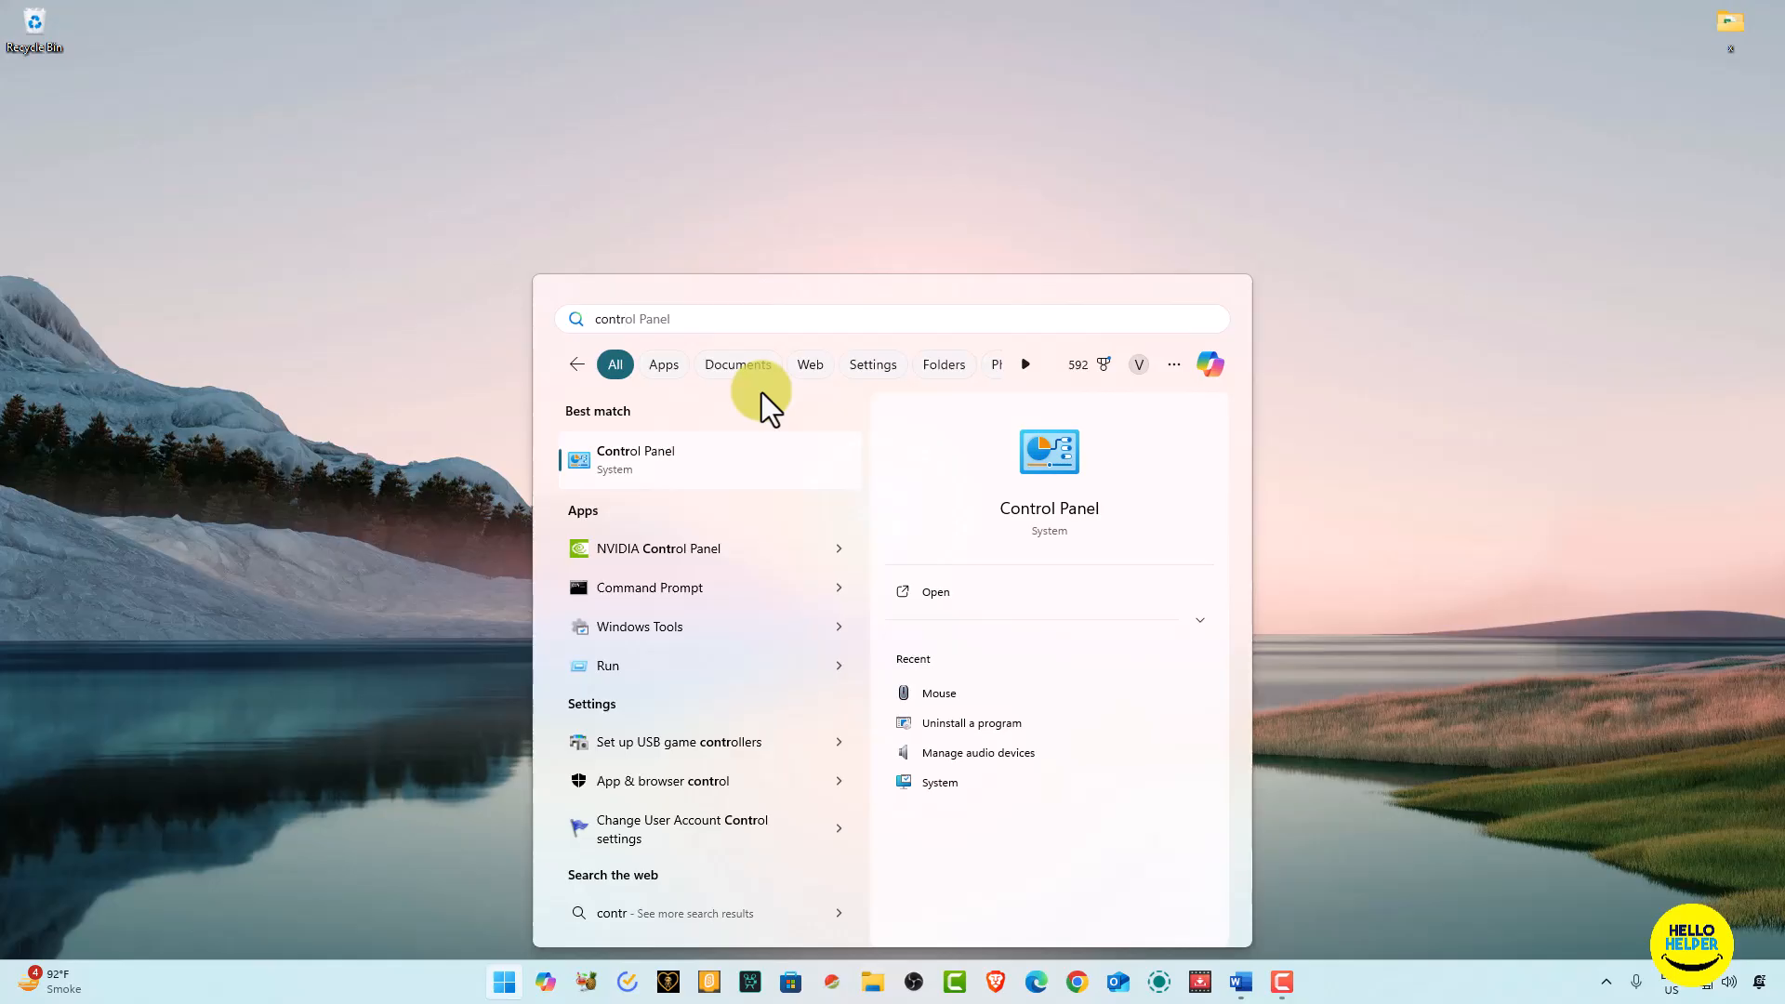
# Launch Control Panel from the search results, showing settings by category.
pyautogui.click(636, 459)
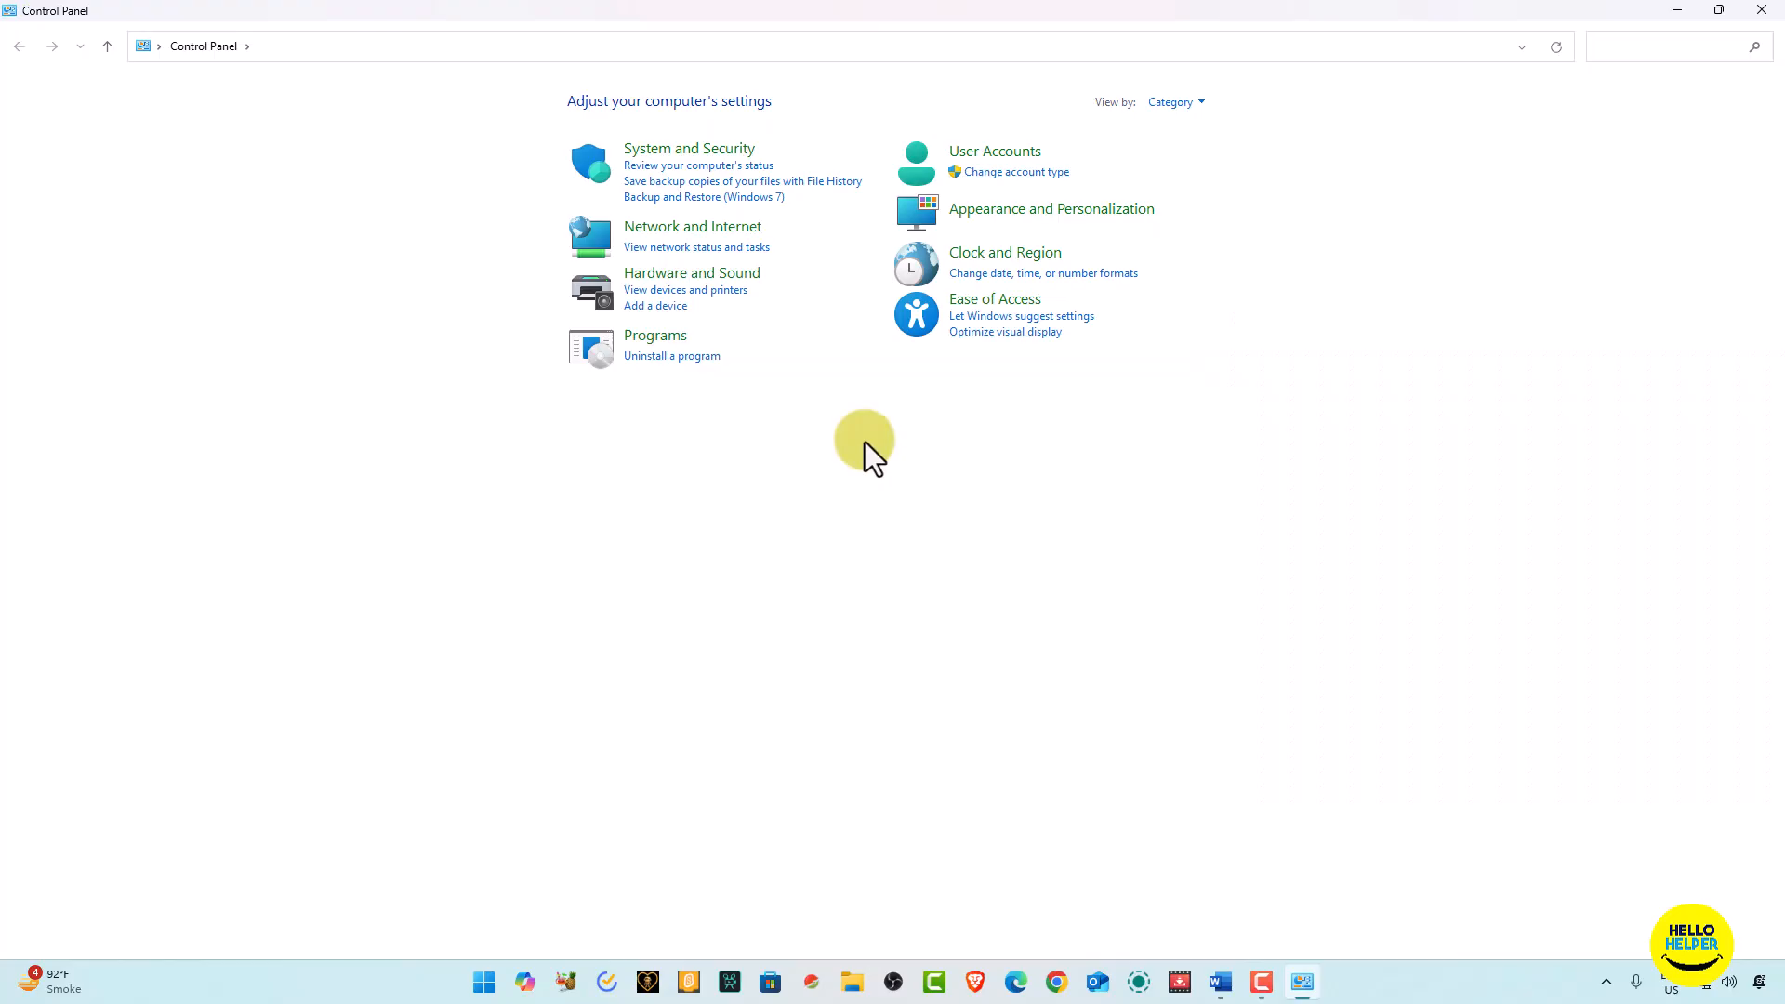
pyautogui.moveTo(857, 447)
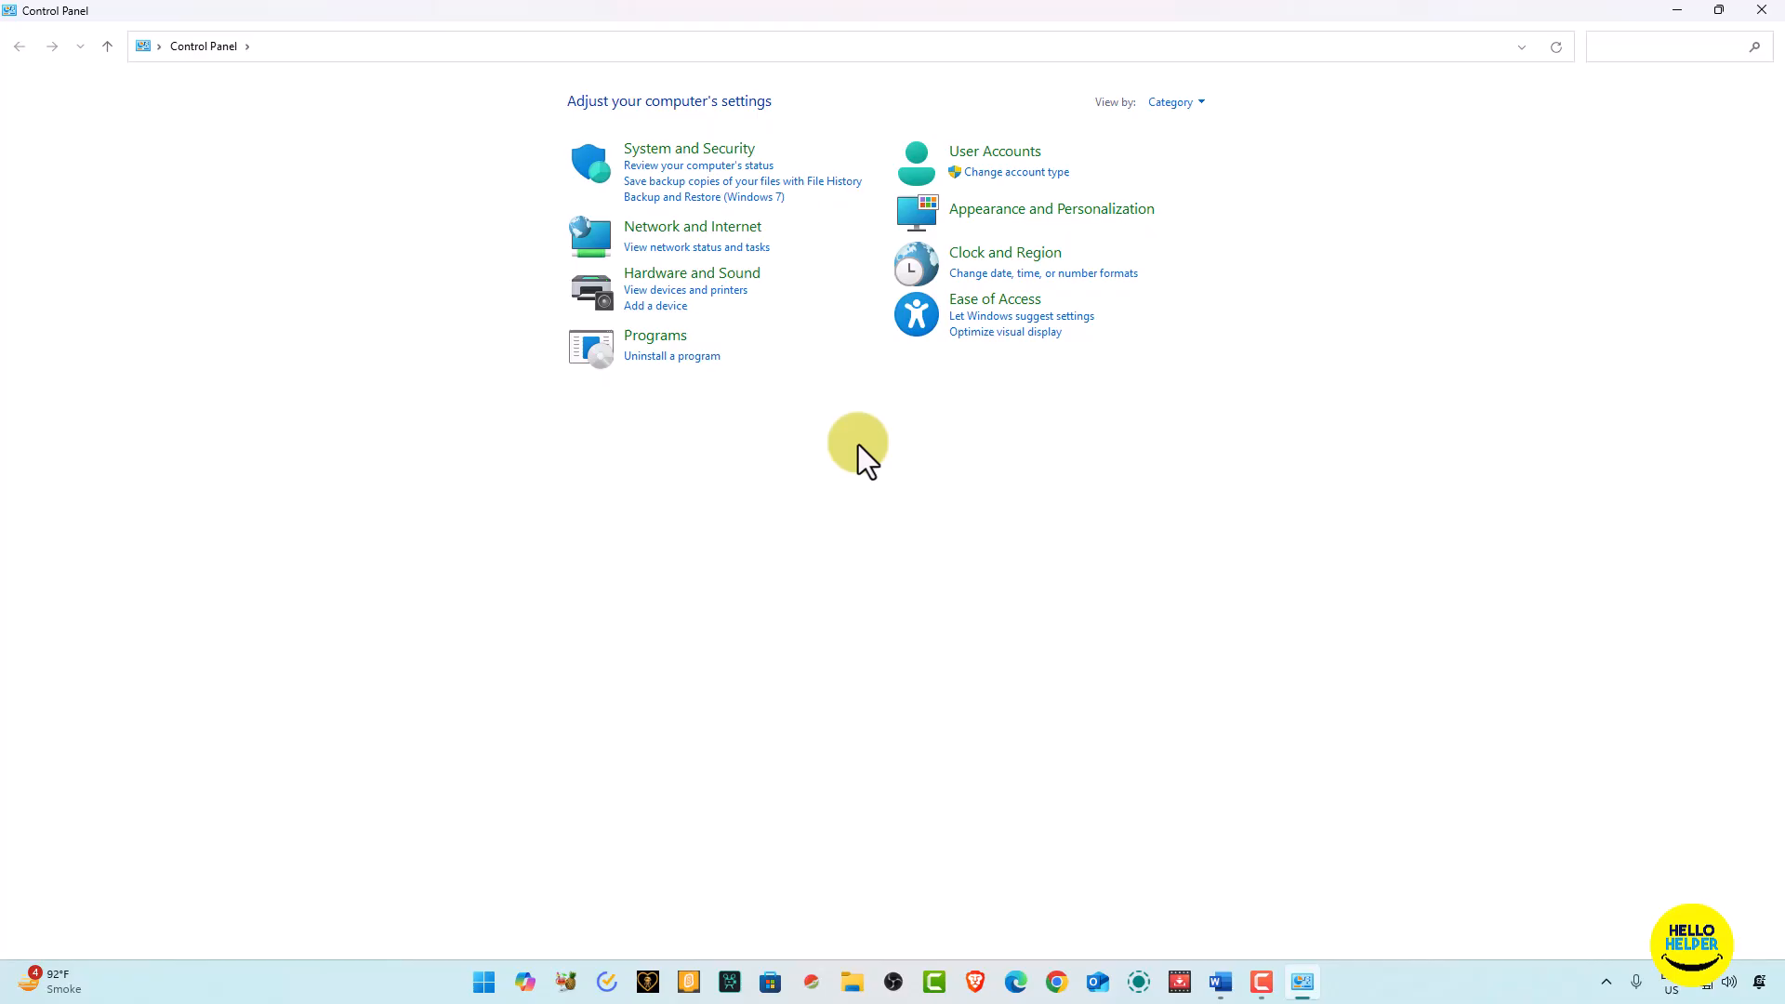
pyautogui.moveTo(1004, 316)
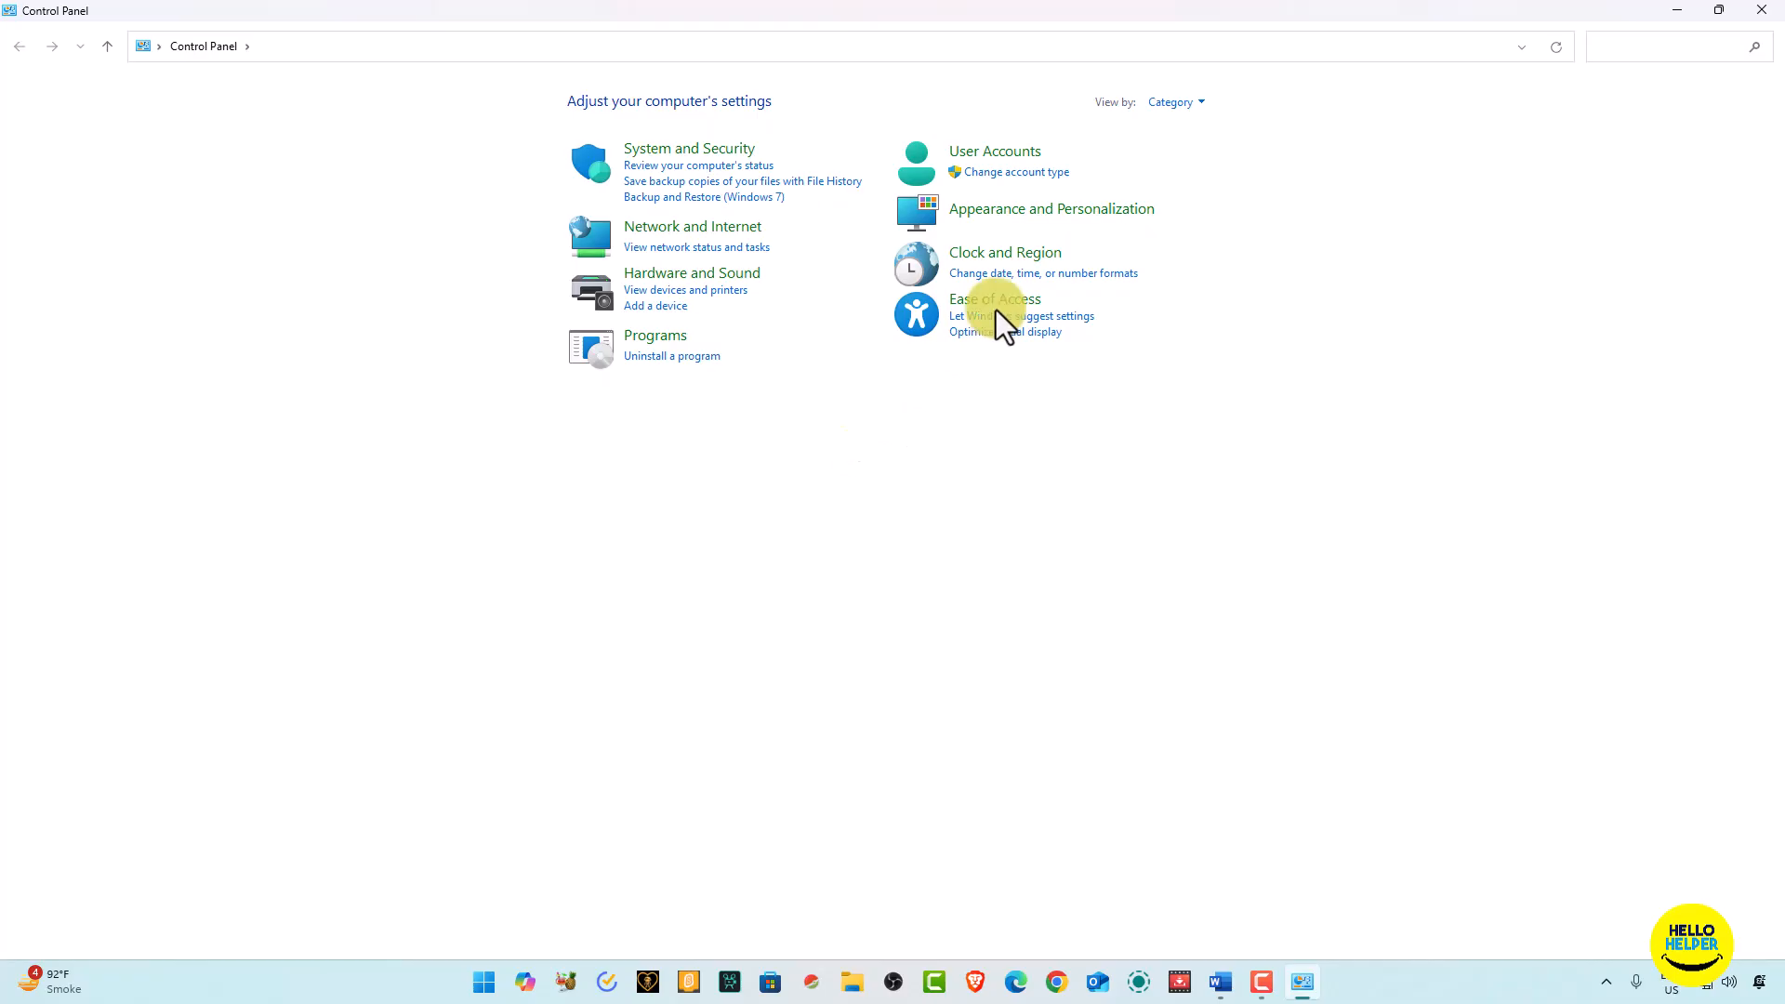
pyautogui.moveTo(1173, 101)
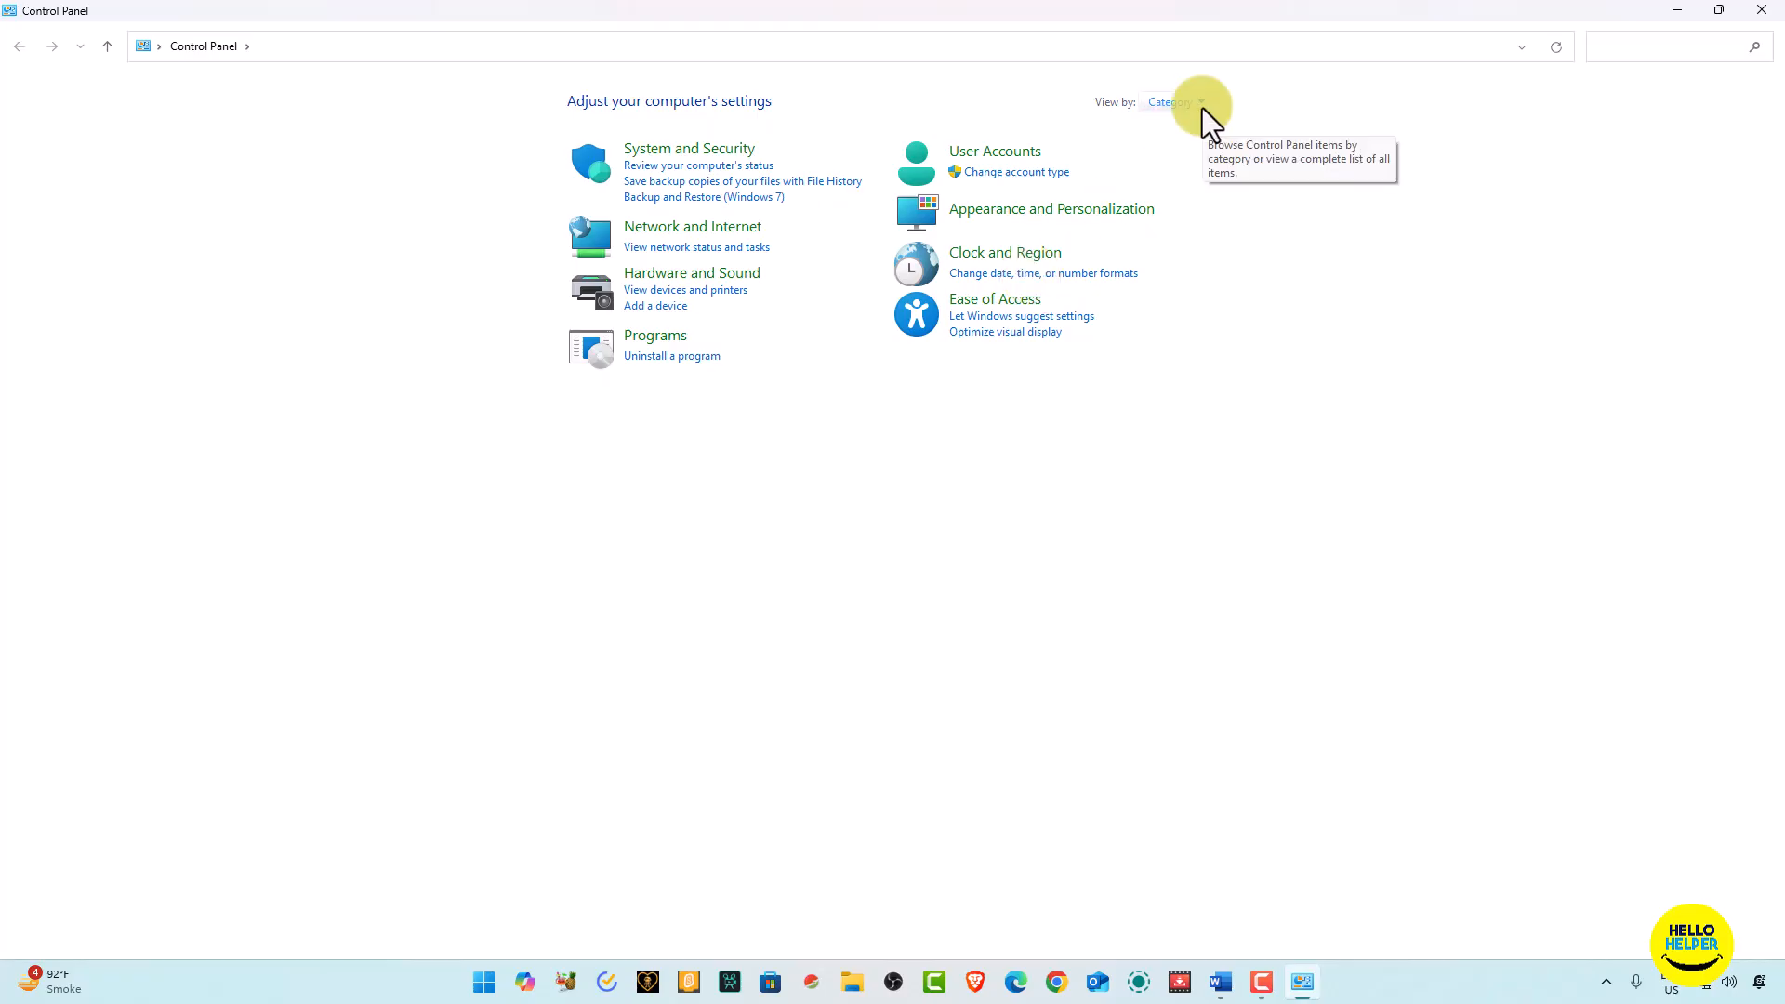
pyautogui.moveTo(1201, 107)
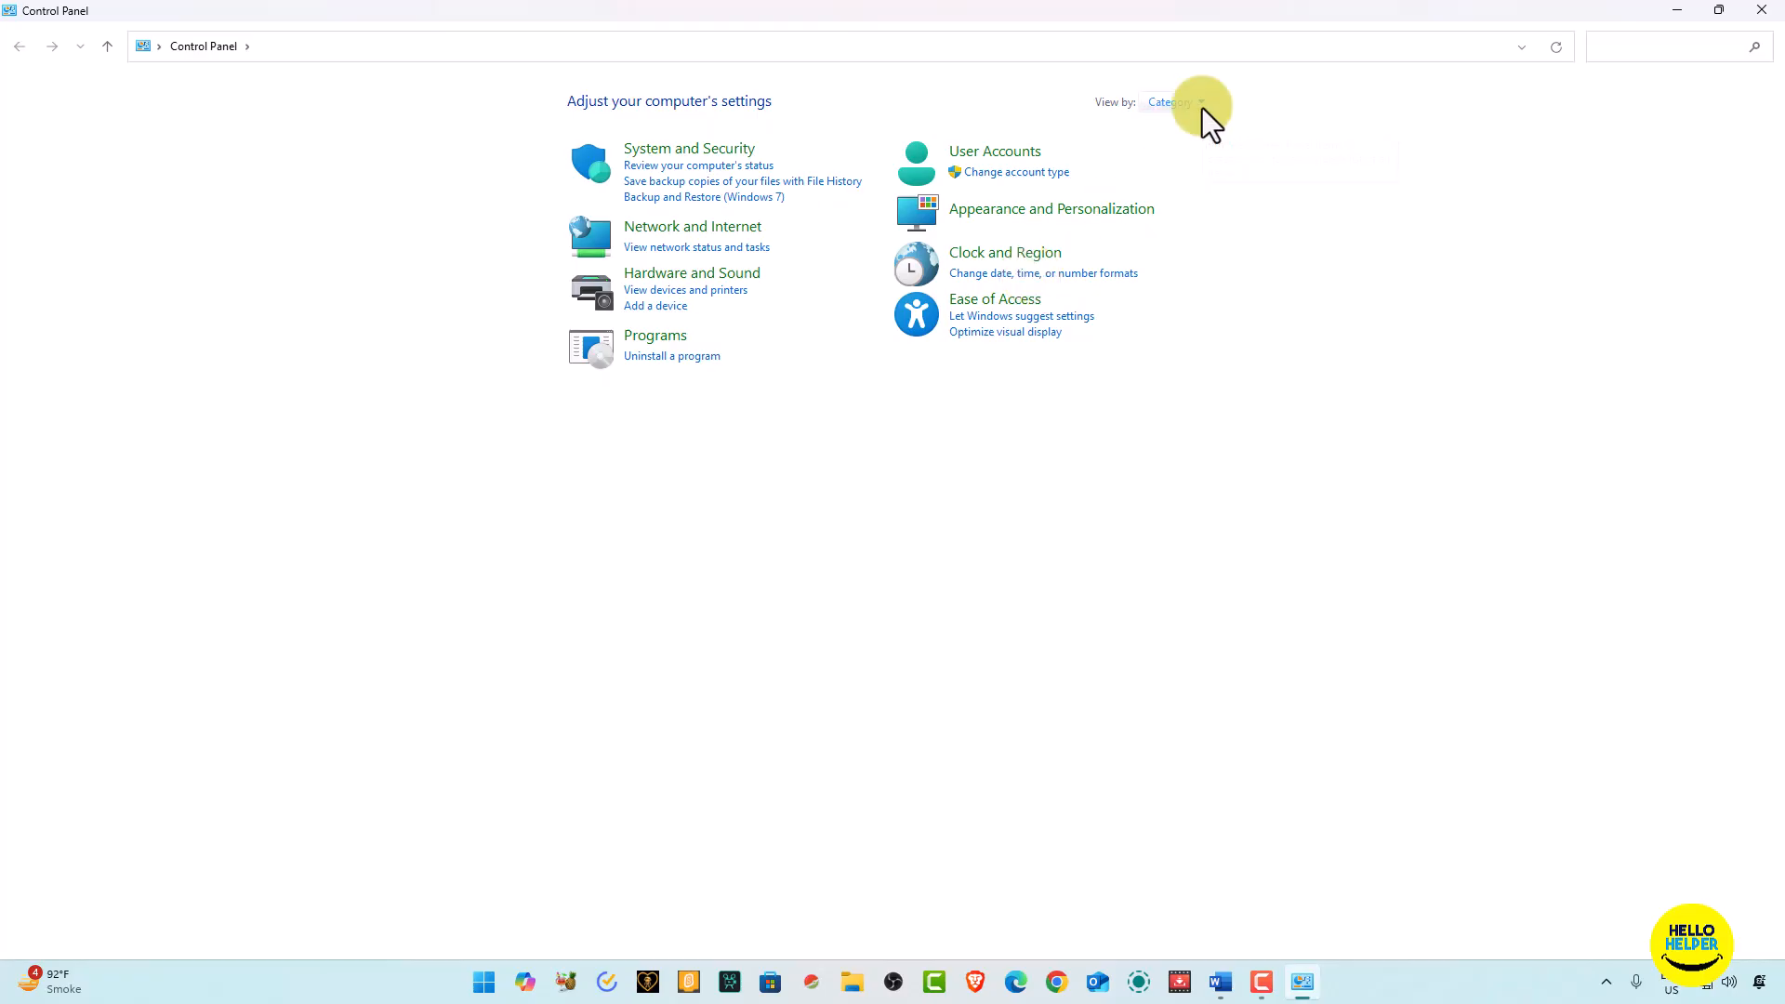
# Switch View by from Category to Large icons, then reopen the view choices for small icons.
pyautogui.click(1184, 100)
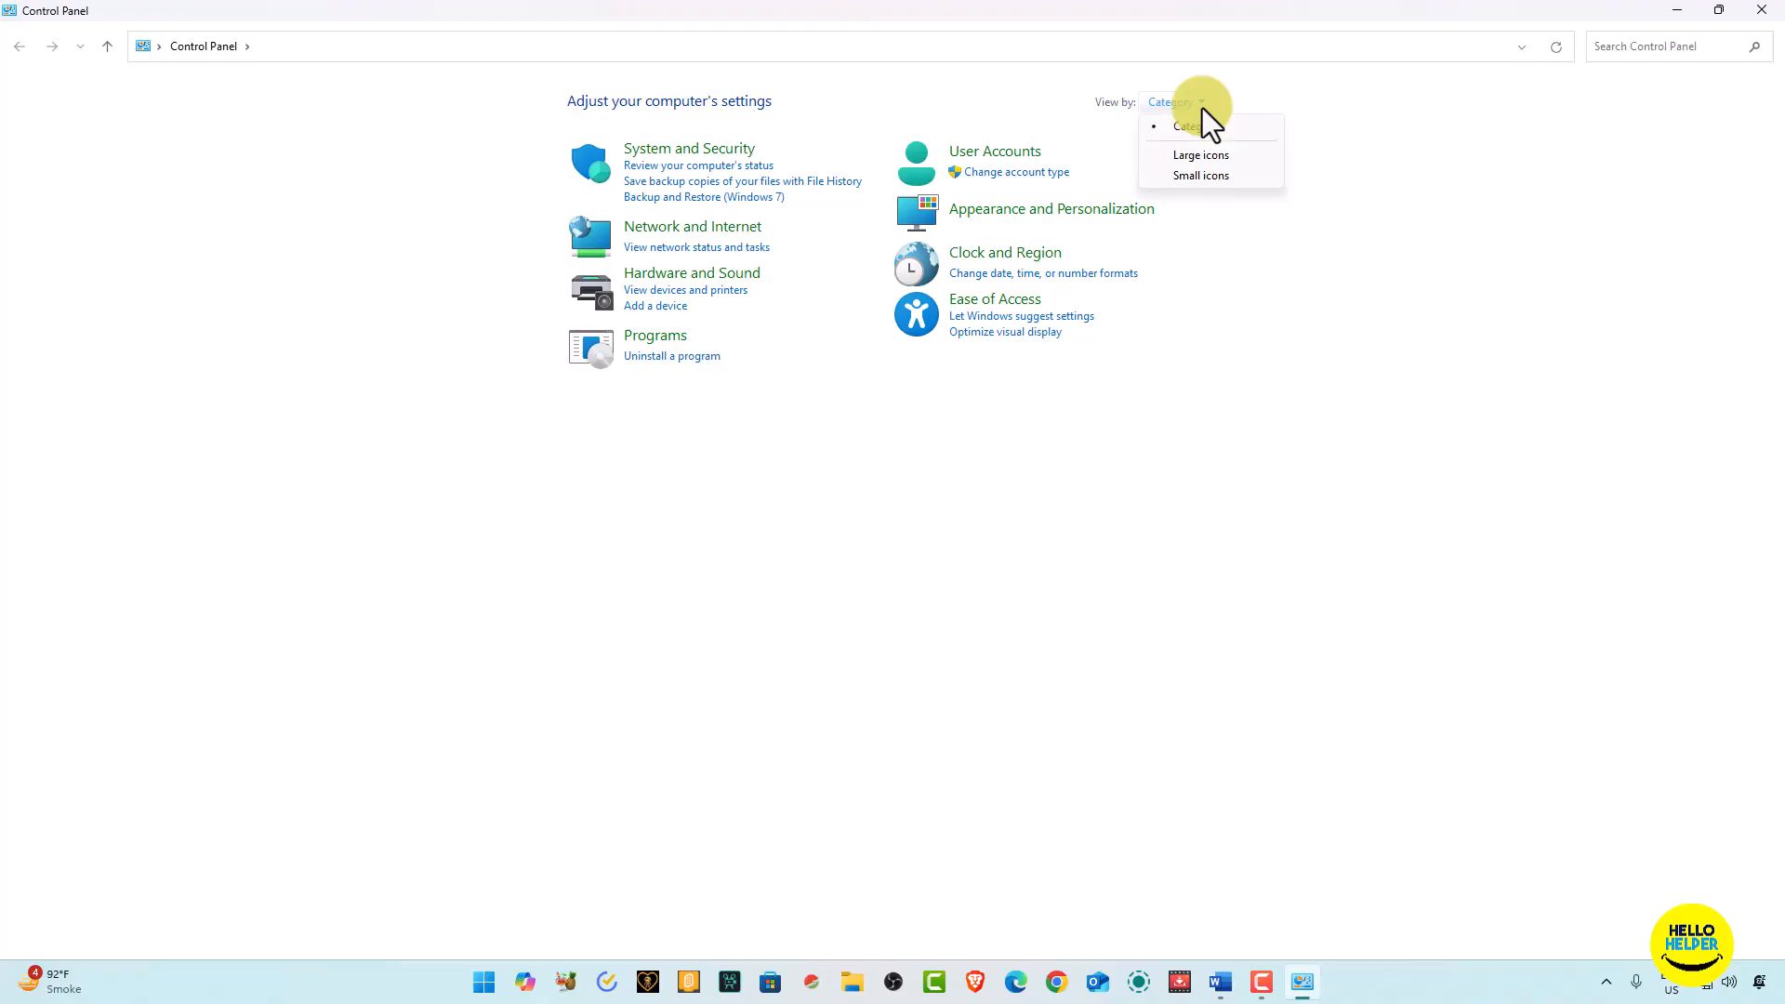
pyautogui.click(1199, 154)
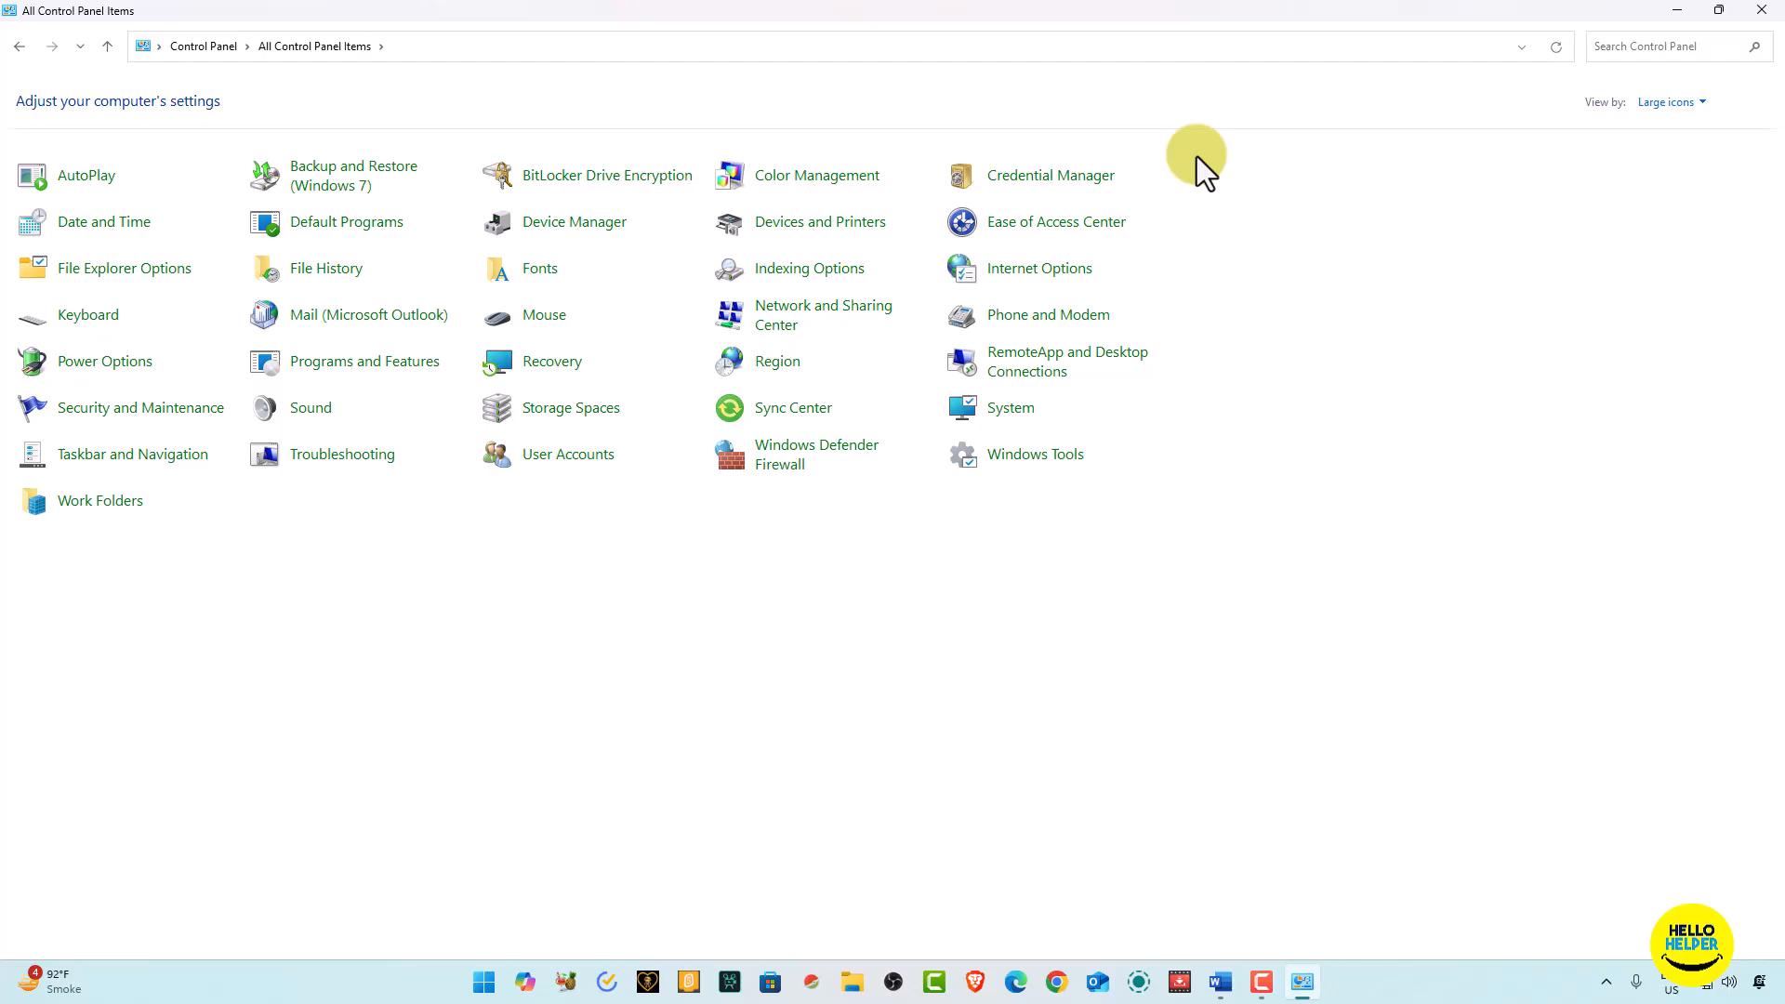
pyautogui.click(1670, 102)
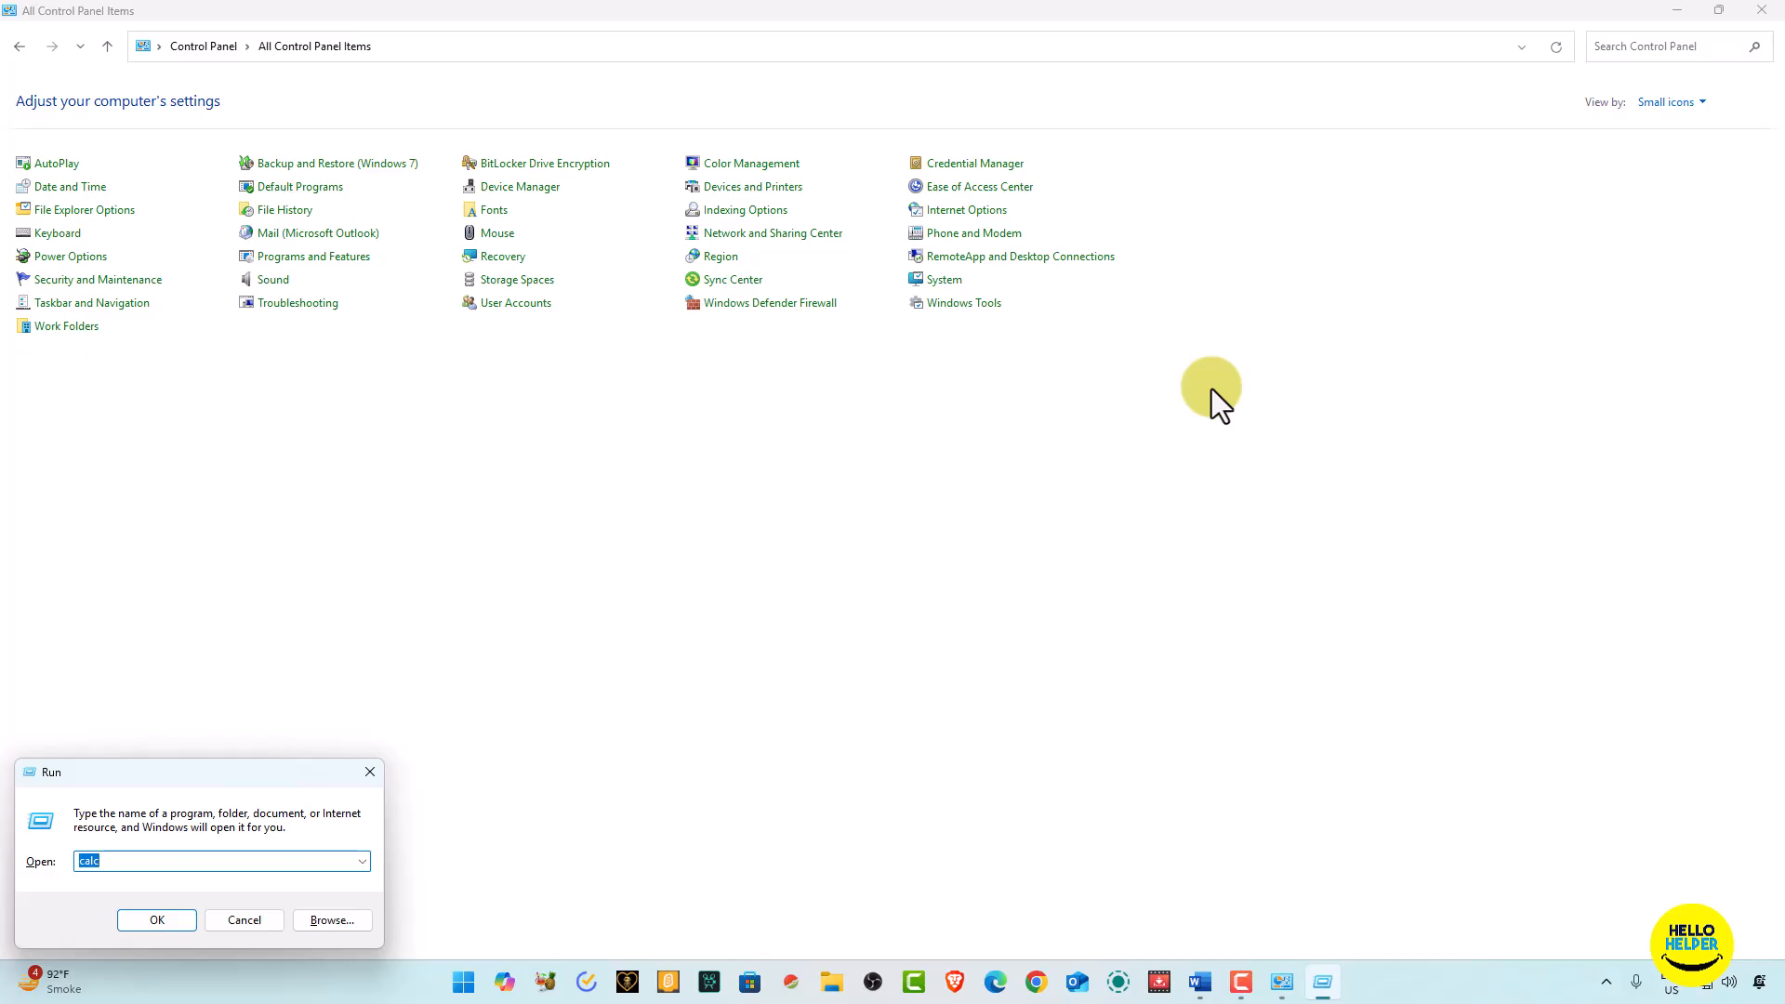
# Run "control panel" from the Run dialog and maximize the new All Control Panel Items window.
pyautogui.write('cont')
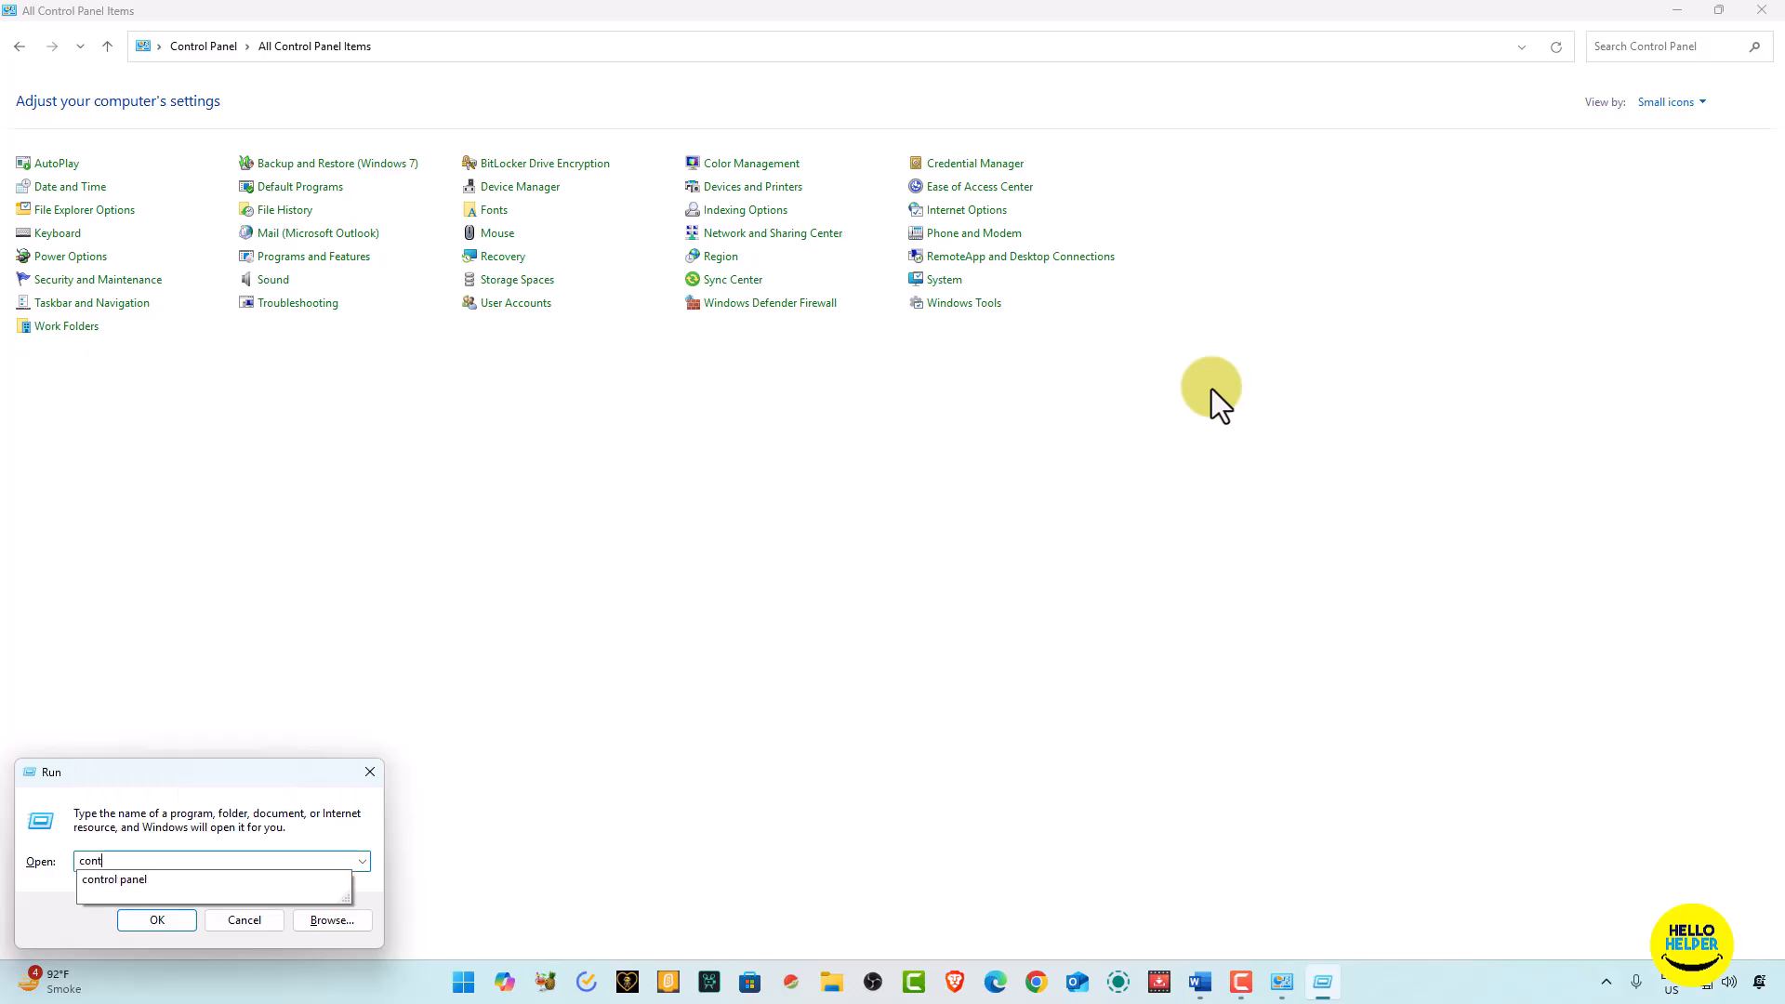
pyautogui.write('rol pane')
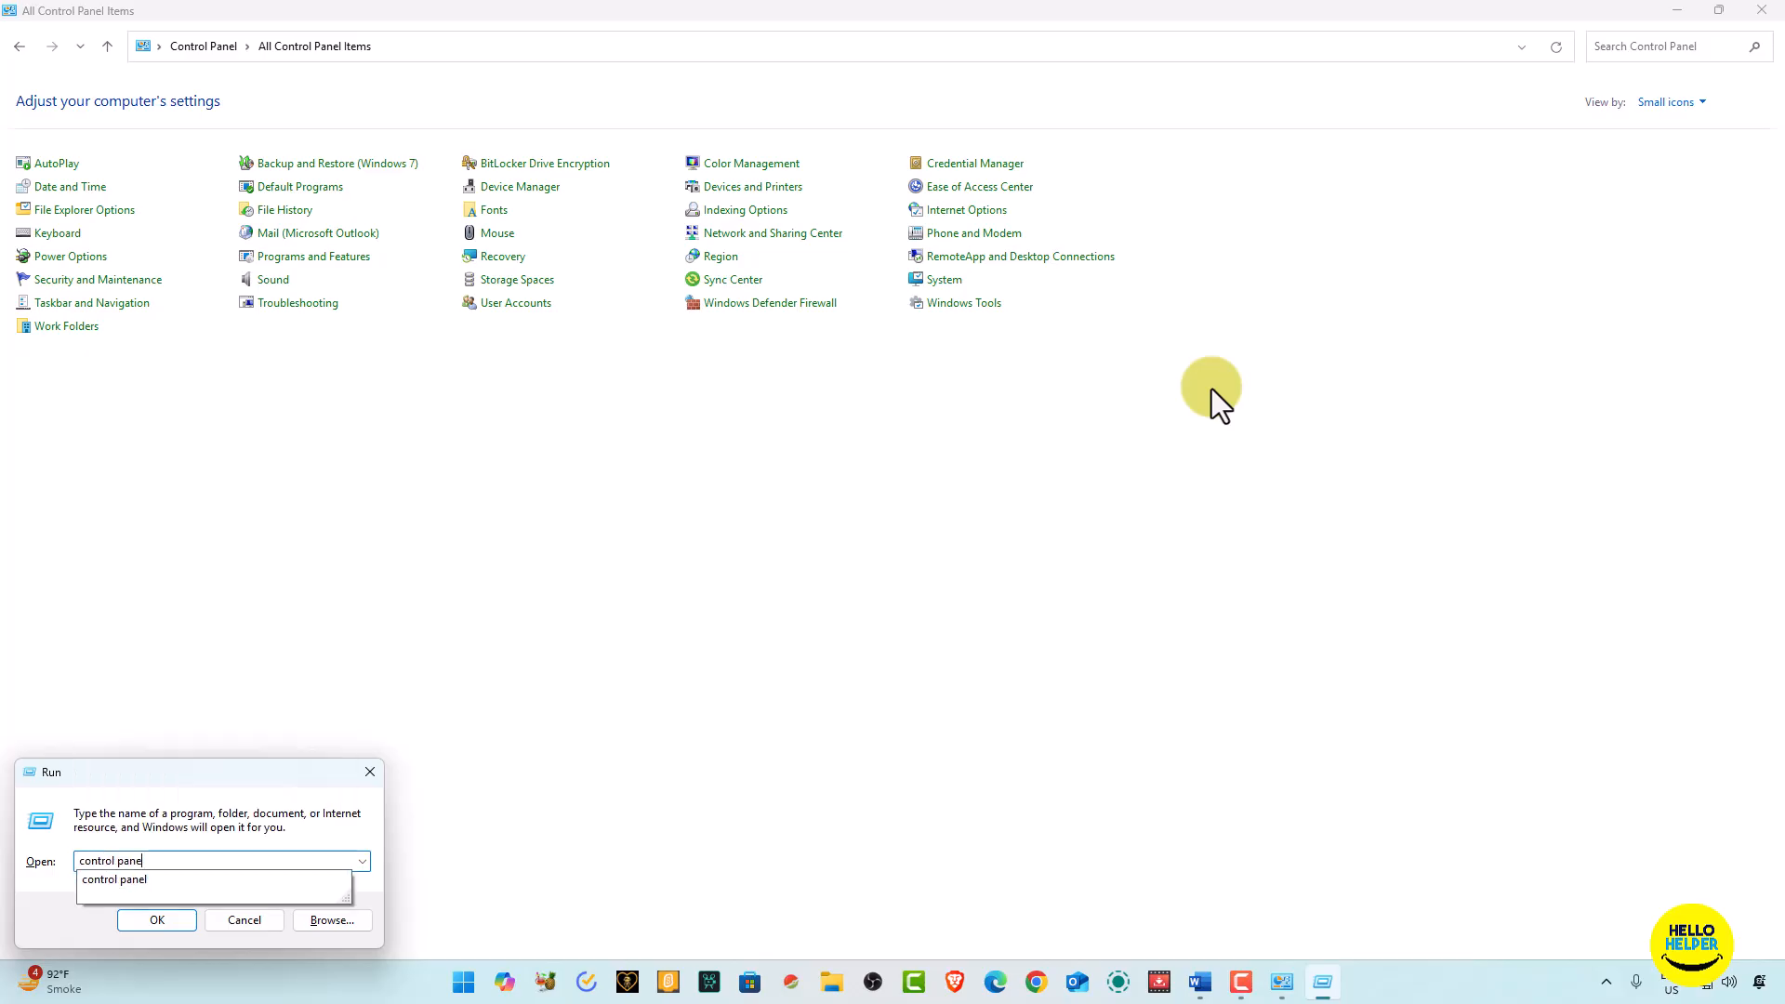
pyautogui.click(157, 920)
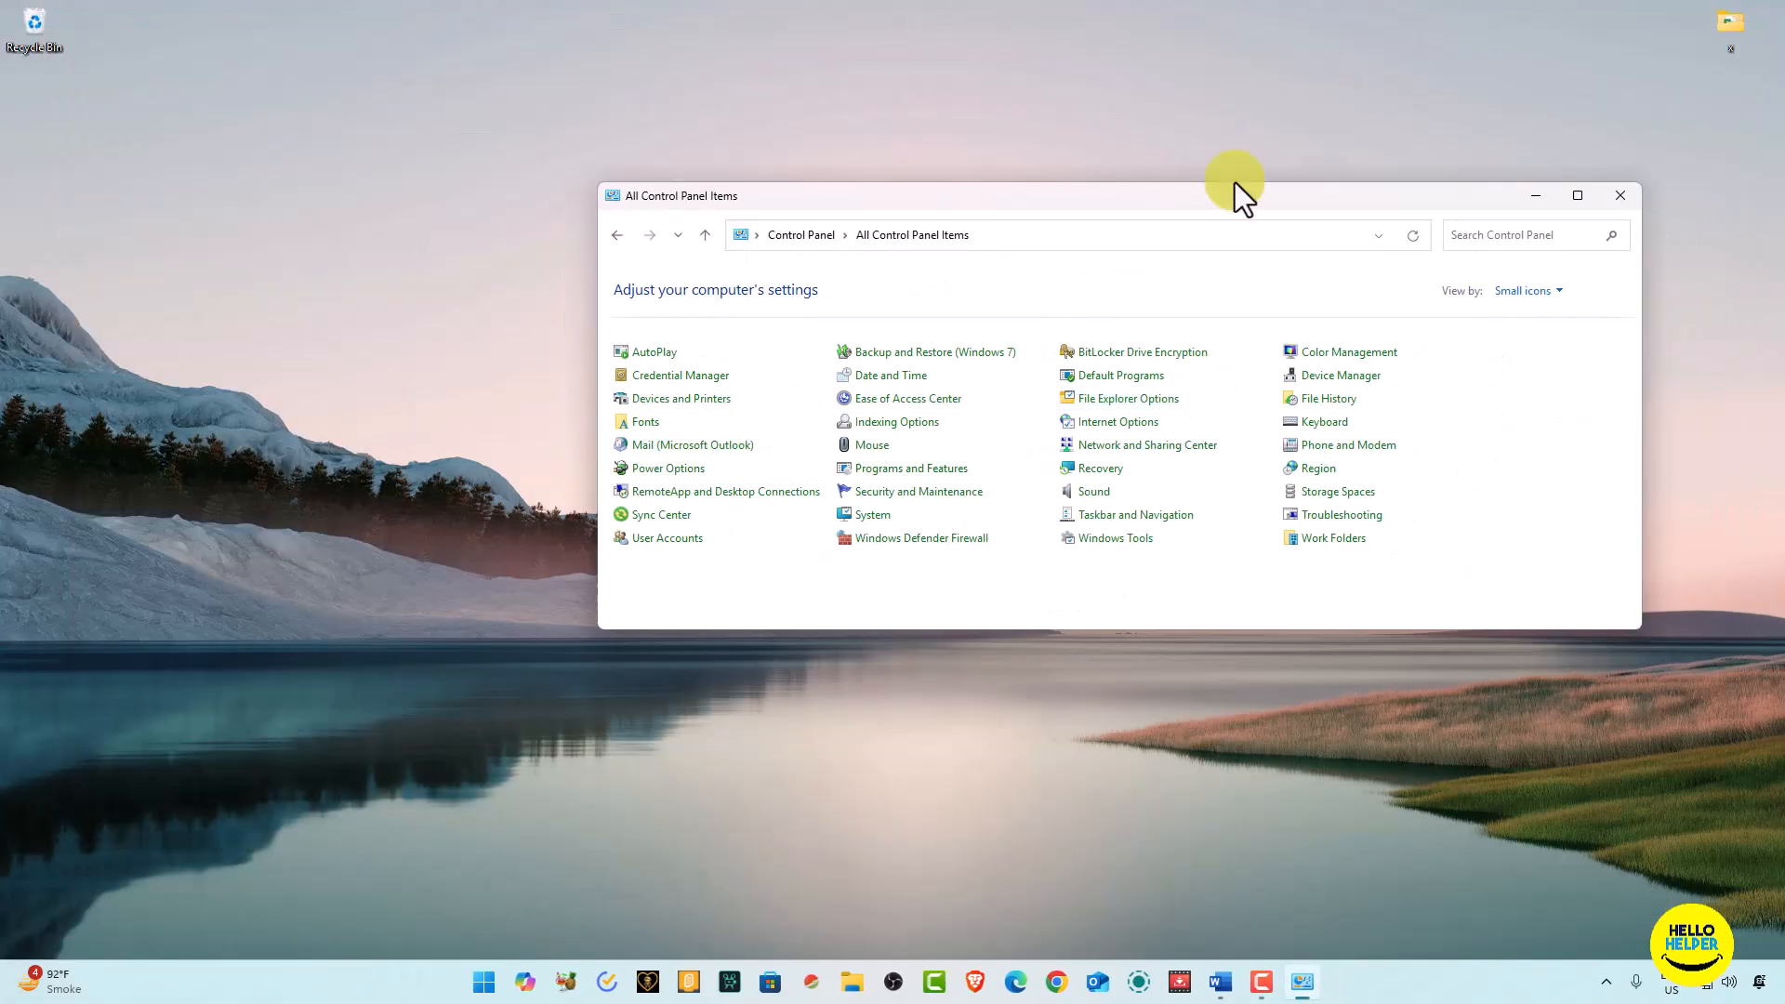
pyautogui.click(1575, 196)
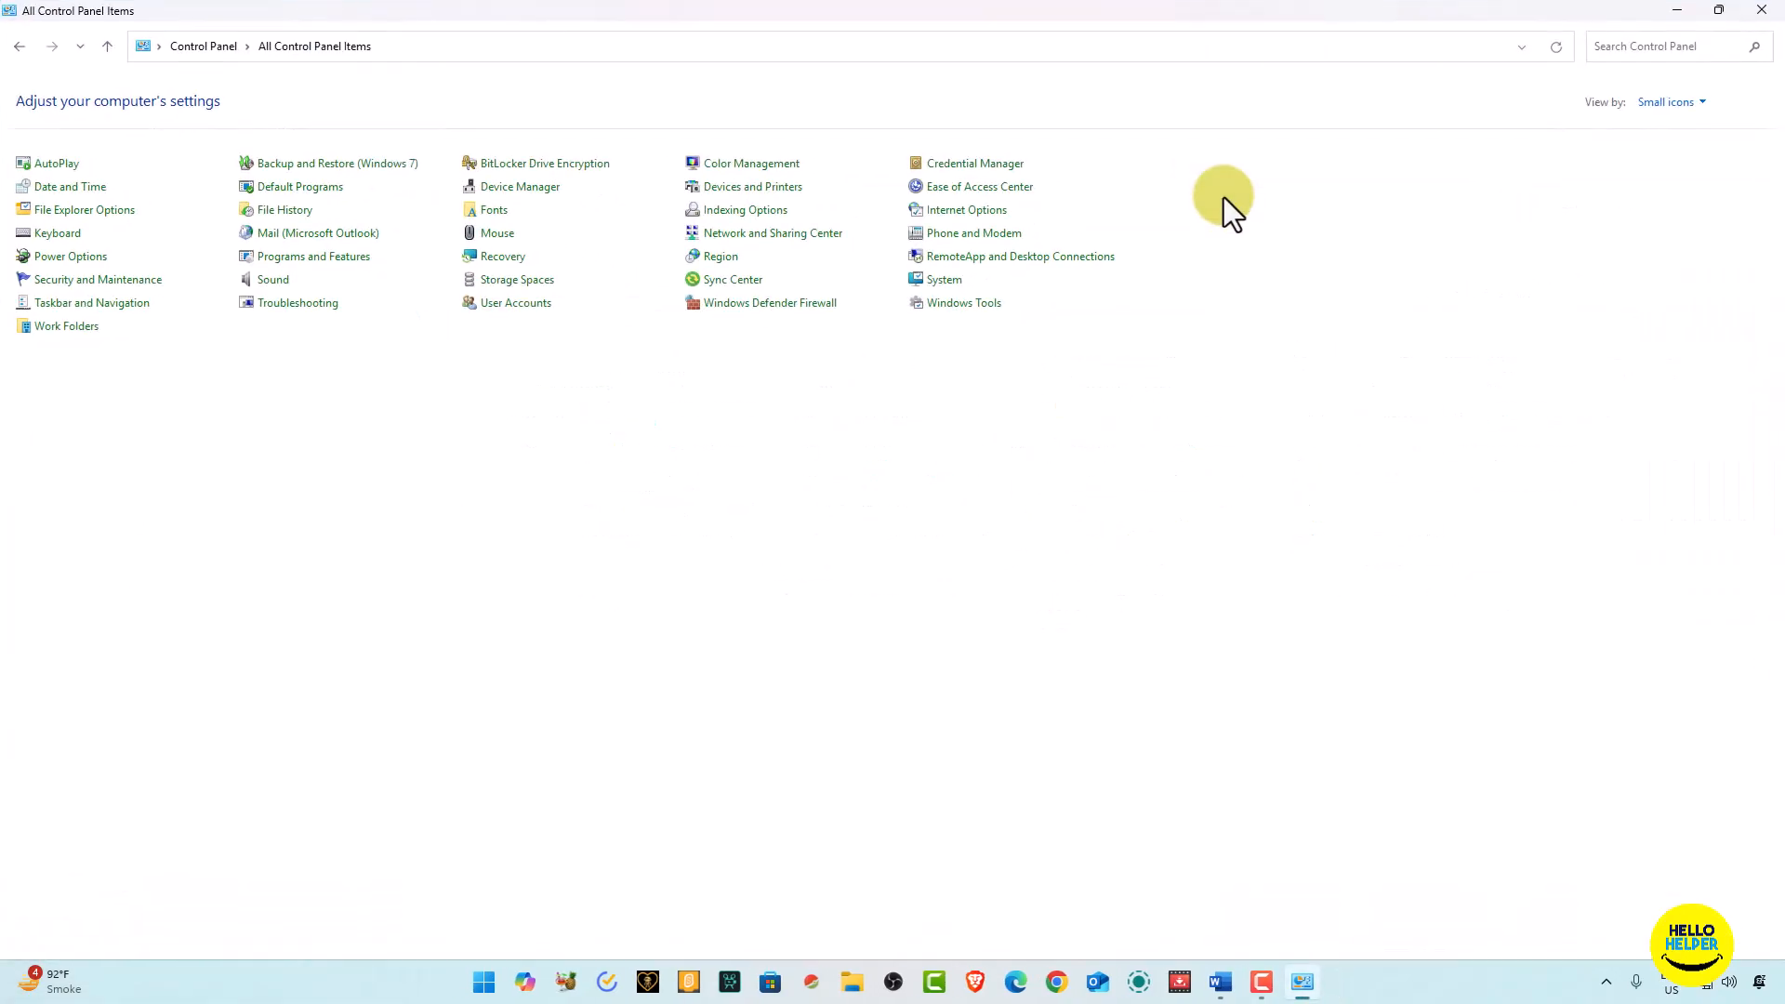